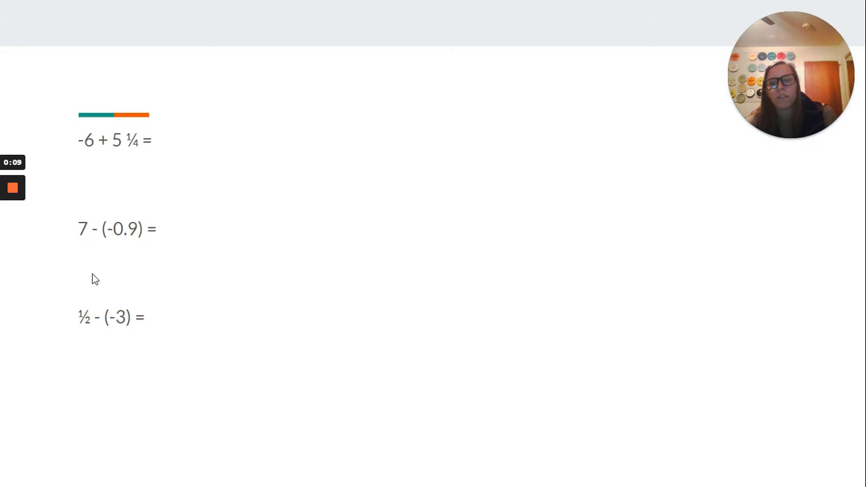
{"action": "mouse_move", "coordinate": [113, 189]}
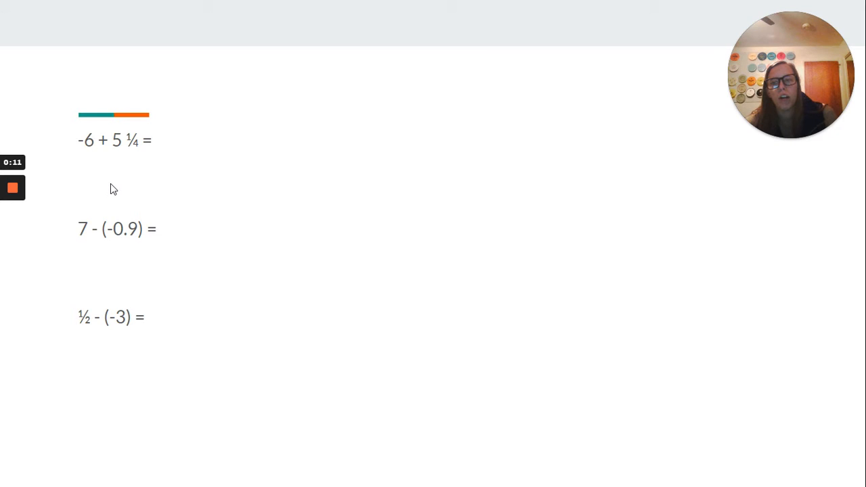
{"action": "mouse_move", "coordinate": [105, 153]}
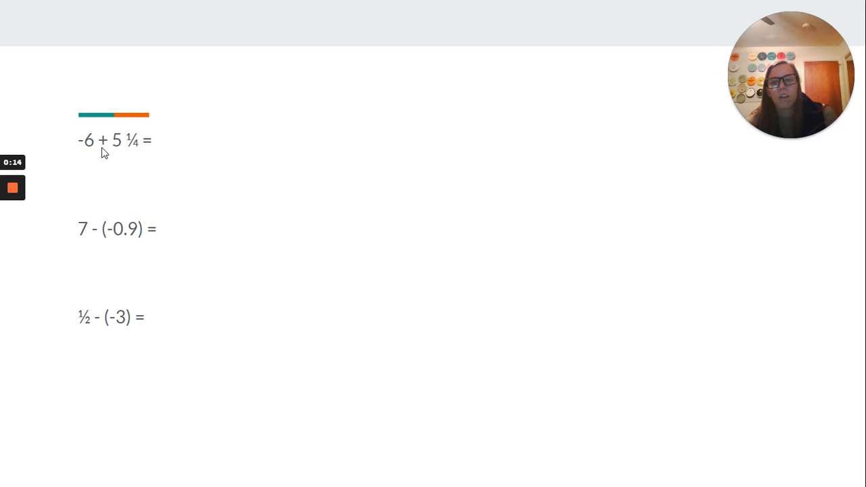
{"action": "mouse_move", "coordinate": [306, 168]}
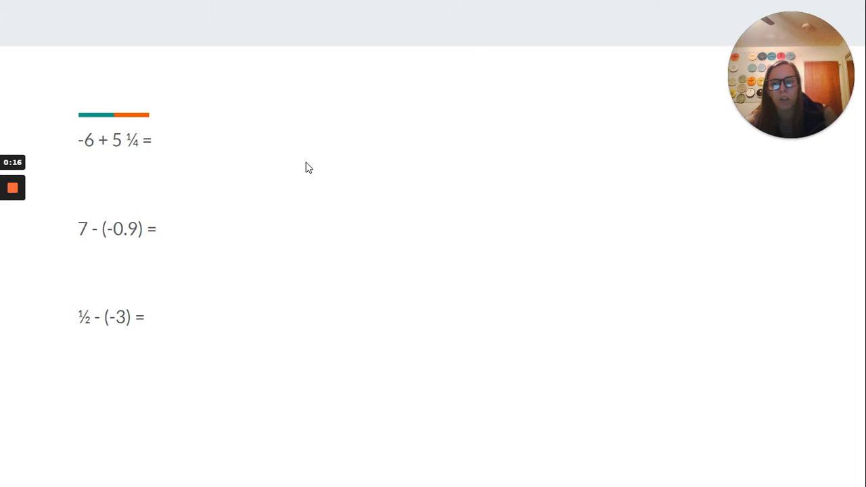
{"action": "mouse_move", "coordinate": [108, 150]}
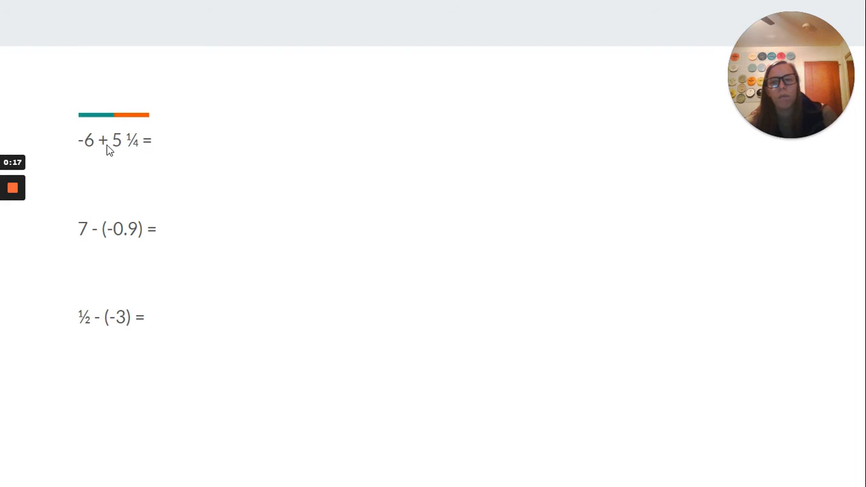
{"action": "mouse_move", "coordinate": [350, 195]}
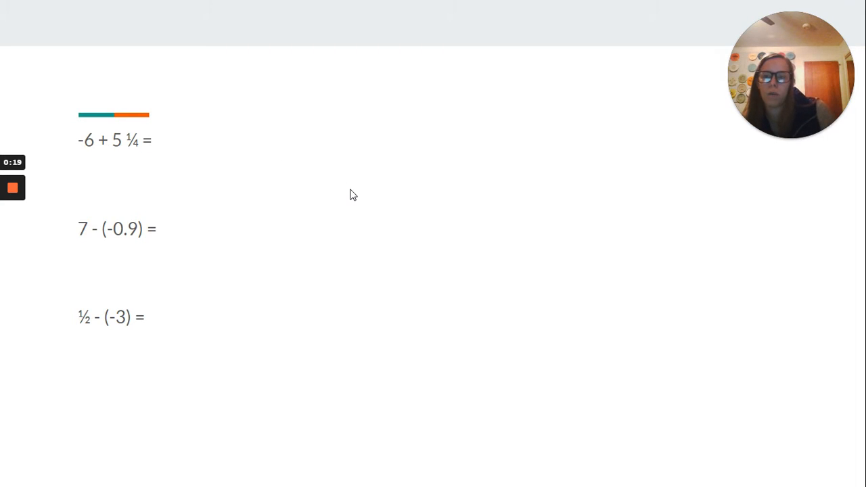
{"action": "type", "text": "-1 ¼"}
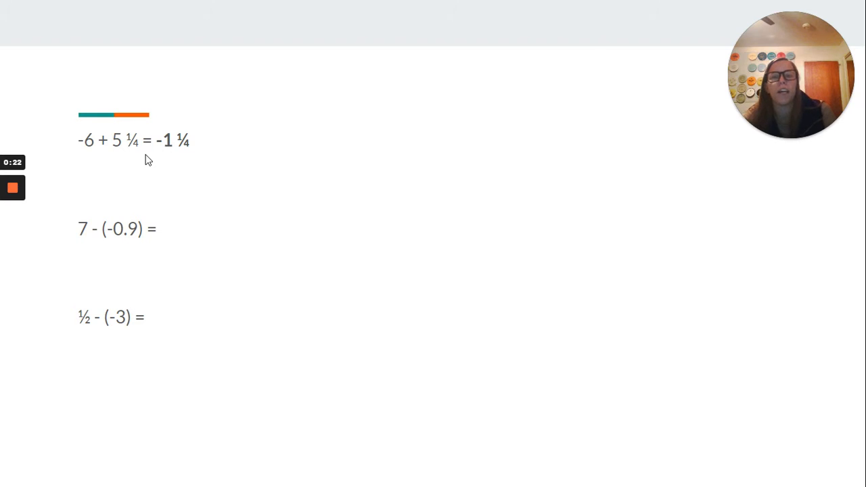
{"action": "mouse_move", "coordinate": [163, 170]}
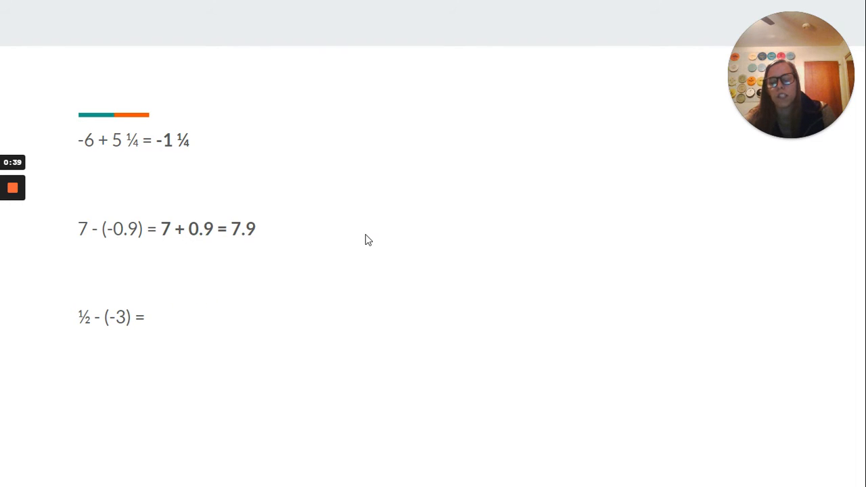
{"action": "mouse_move", "coordinate": [81, 337]}
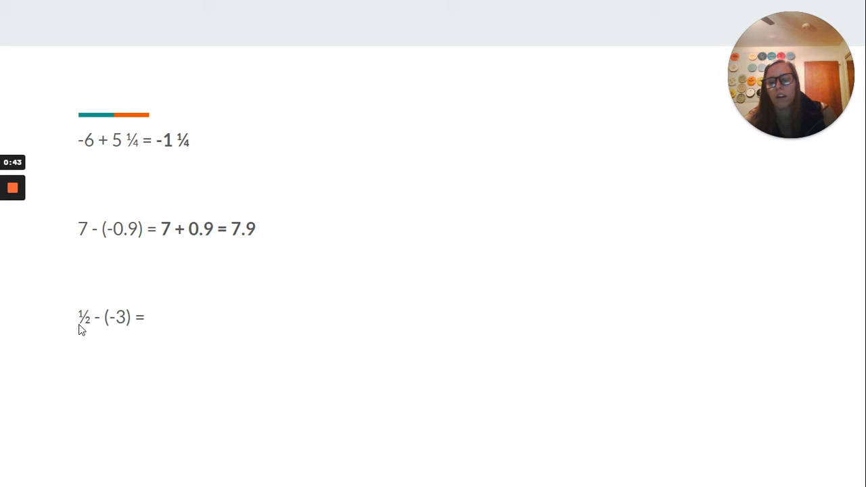
{"action": "mouse_move", "coordinate": [169, 330]}
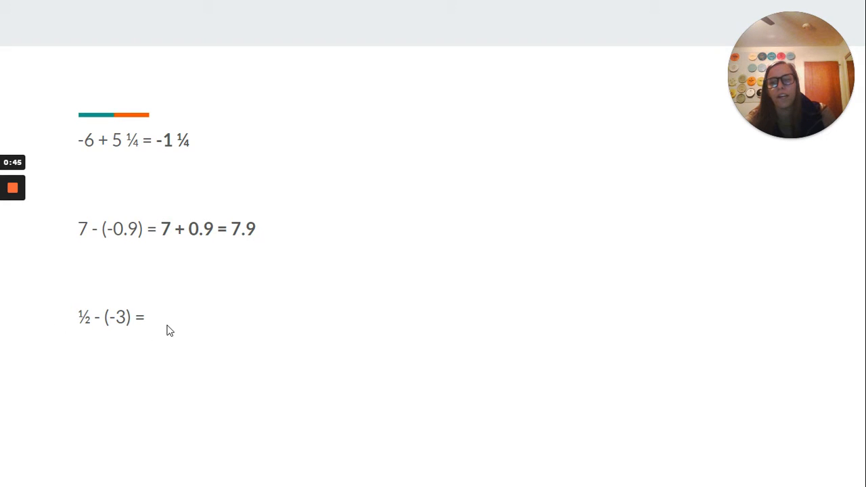
{"action": "type", "text": "½ + 3 = 3 ½"}
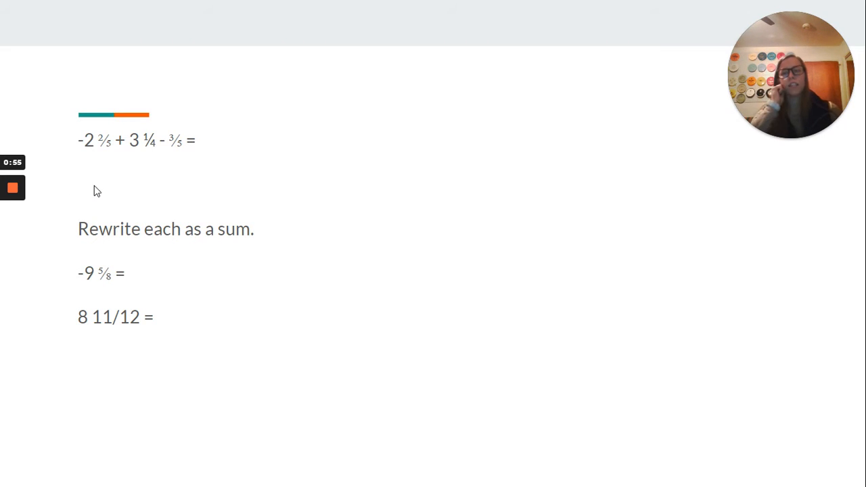
{"action": "mouse_move", "coordinate": [109, 184]}
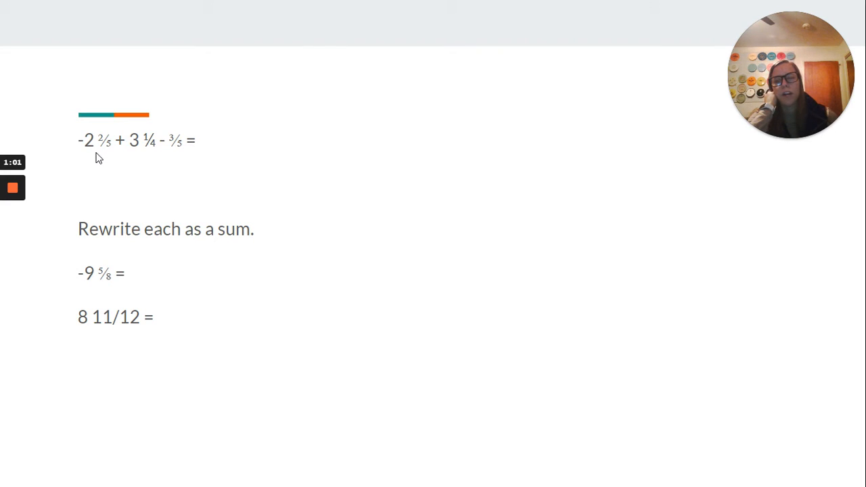
{"action": "mouse_move", "coordinate": [143, 156]}
{"action": "type", "text": " -2 8/20 + 3 5/20 - 12/20 = -48/20 + 65/20 -12/20 = 17/20-12/20 = 1/4"}
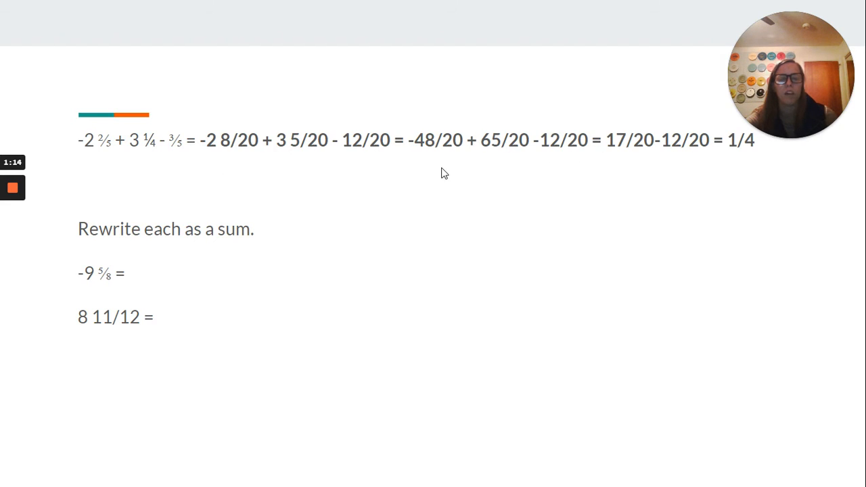
{"action": "mouse_move", "coordinate": [510, 159]}
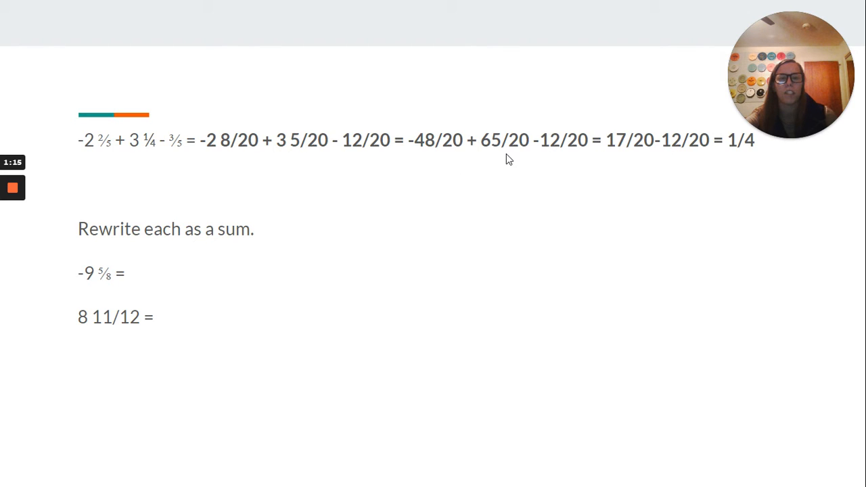
{"action": "mouse_move", "coordinate": [572, 160]}
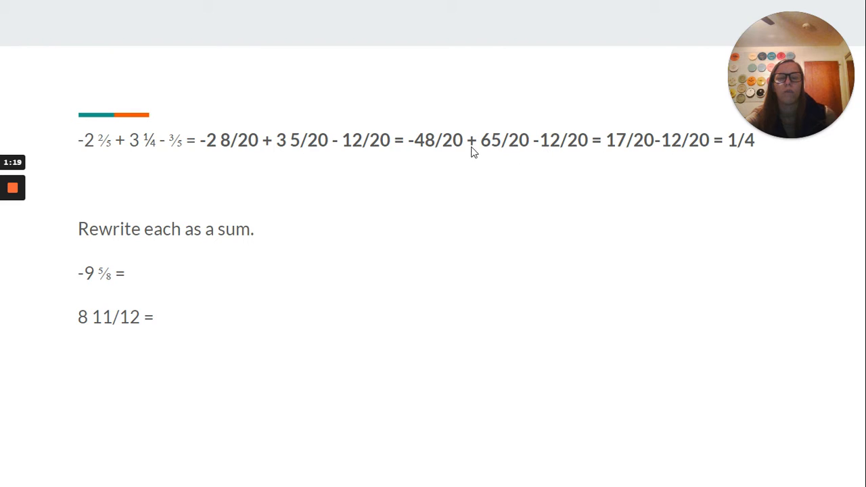
{"action": "mouse_move", "coordinate": [433, 148]}
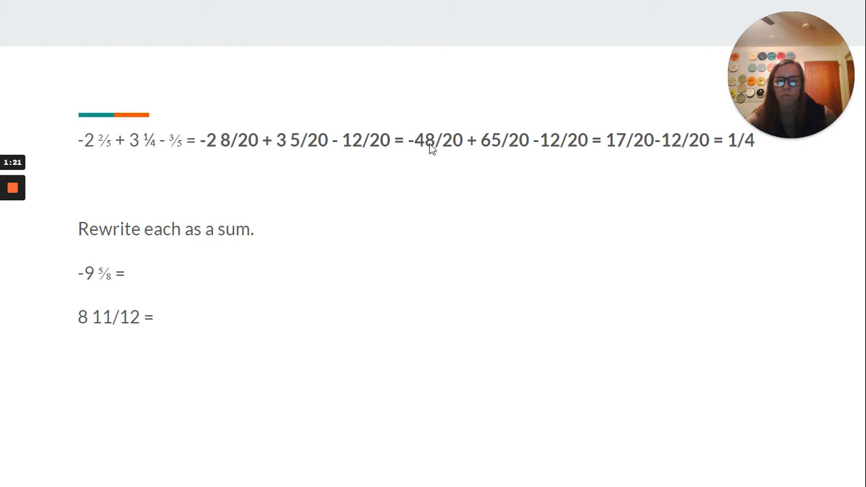
{"action": "mouse_move", "coordinate": [437, 158]}
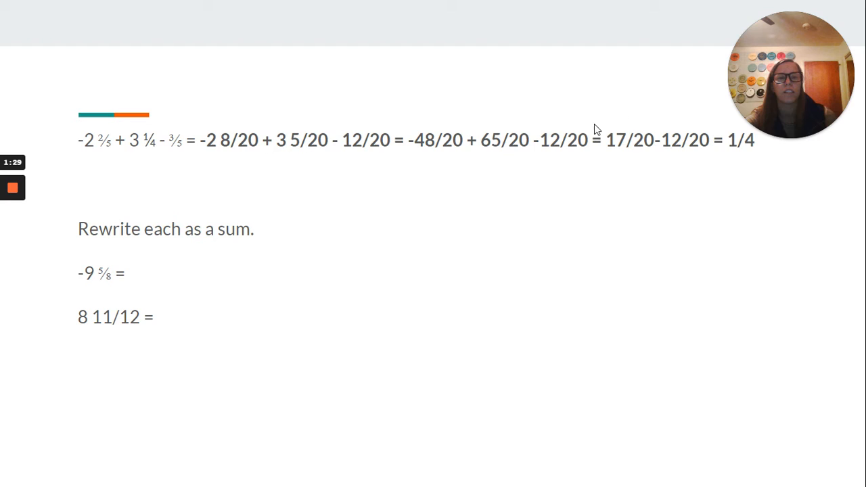
{"action": "mouse_move", "coordinate": [474, 153]}
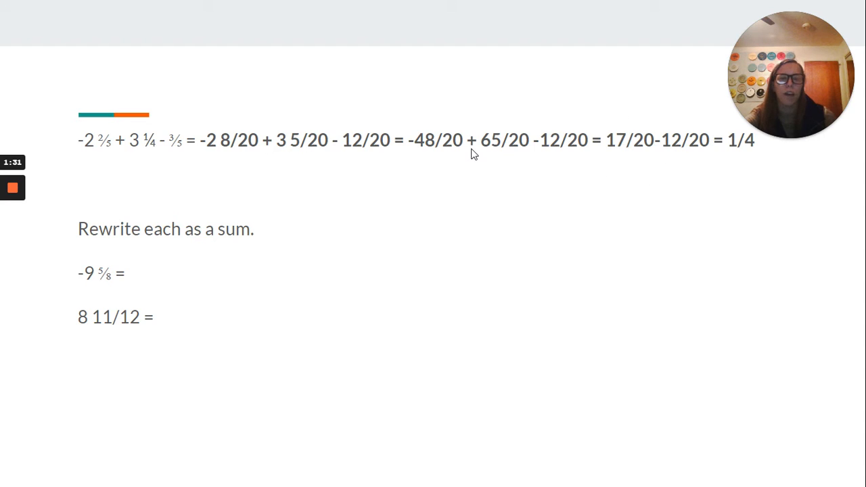
{"action": "mouse_move", "coordinate": [548, 155]}
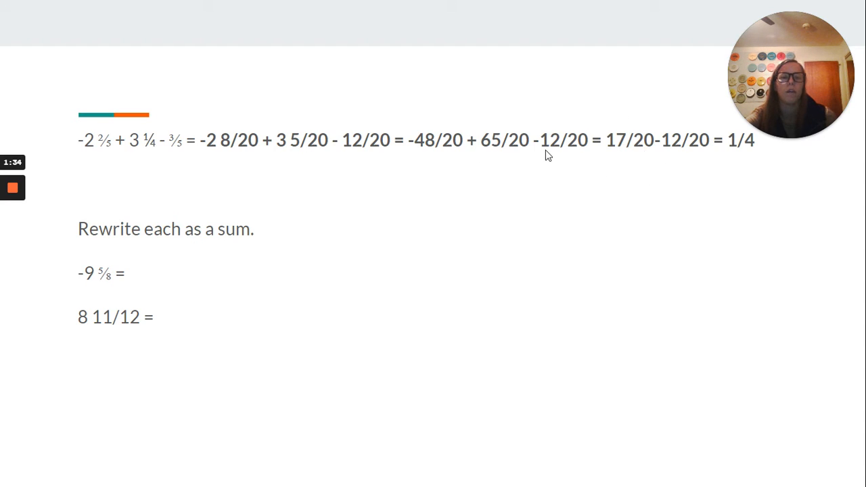
{"action": "mouse_move", "coordinate": [631, 145]}
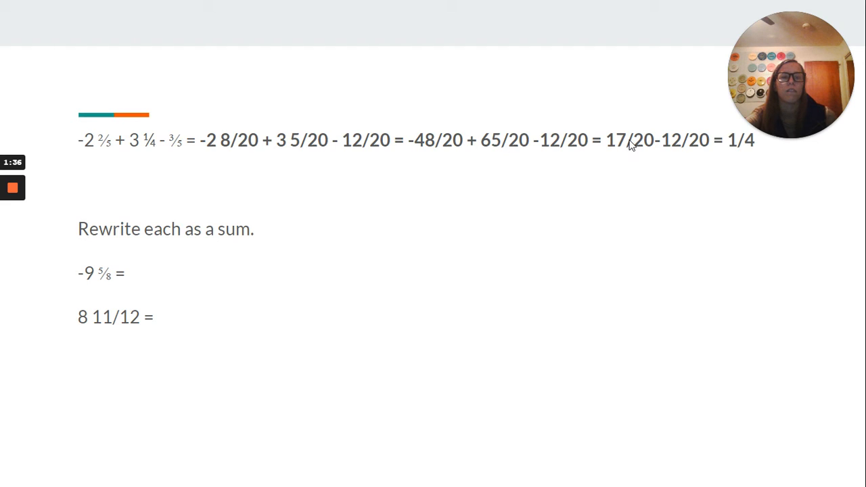
{"action": "mouse_move", "coordinate": [746, 167]}
{"action": "type", "text": " -9 + (-⅝)"}
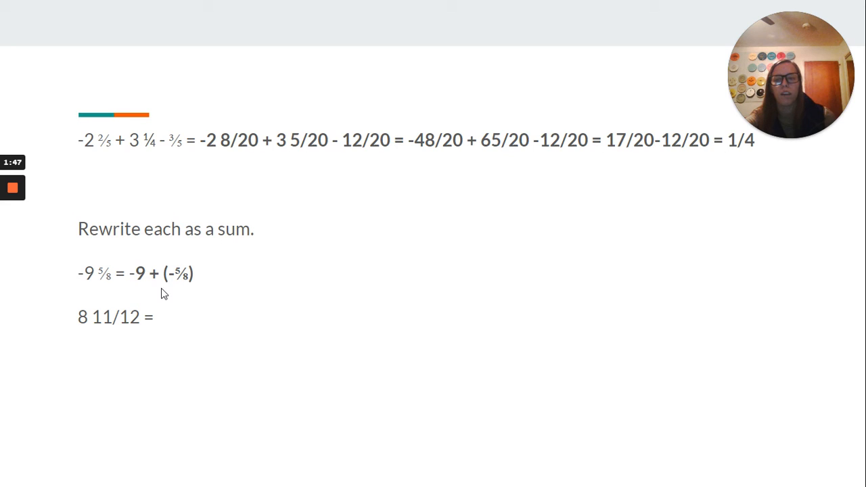
{"action": "mouse_move", "coordinate": [198, 291]}
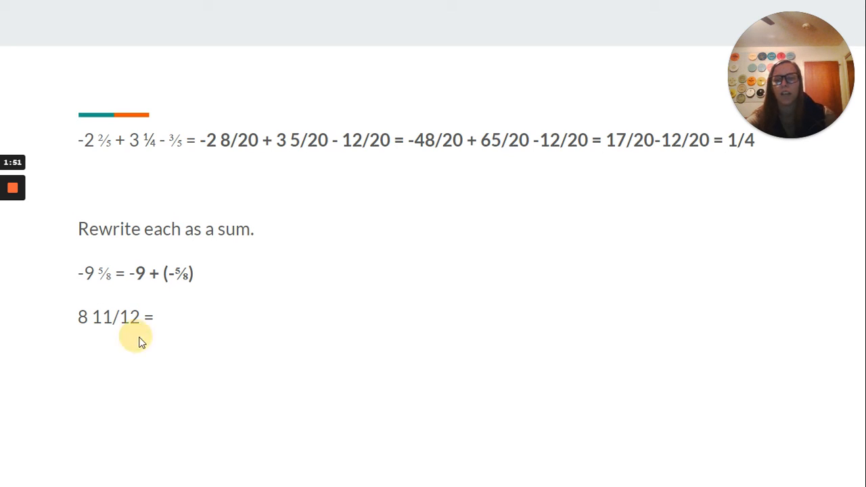
{"action": "type", "text": "8 + 11/12"}
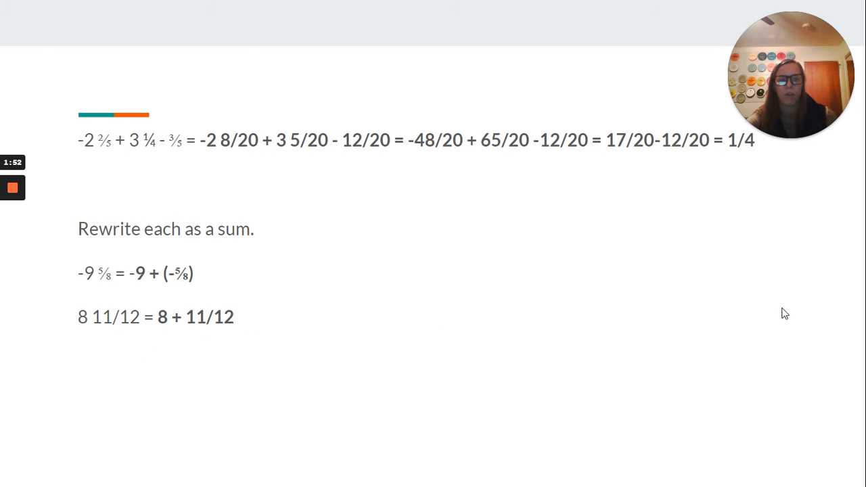